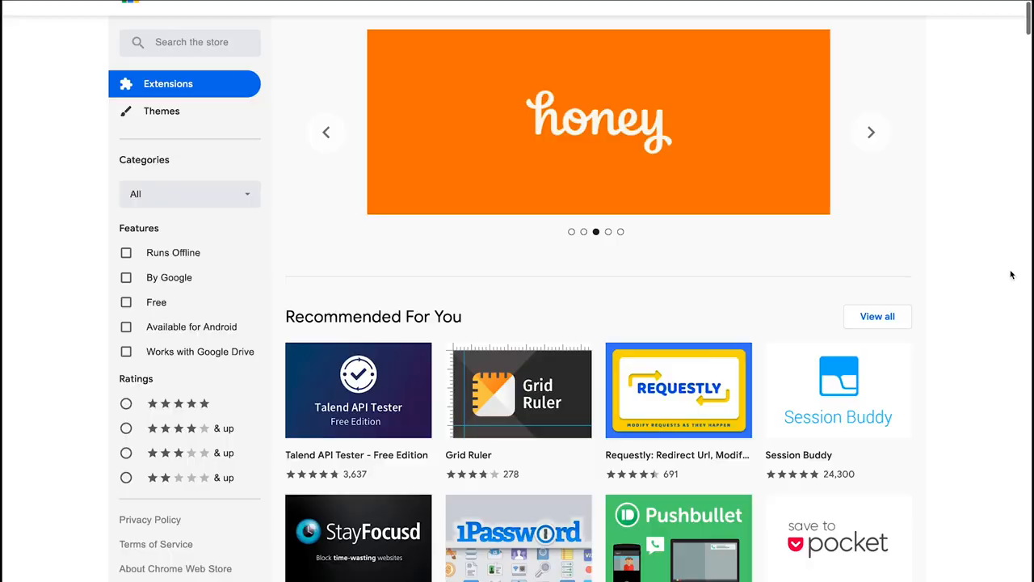
- Browse the Google, LinkedIn and Medium icebreaker tabs, then bring up Dark Reader on the article
{"action": "scroll", "scroll_direction": "down", "scroll_amount": 3}
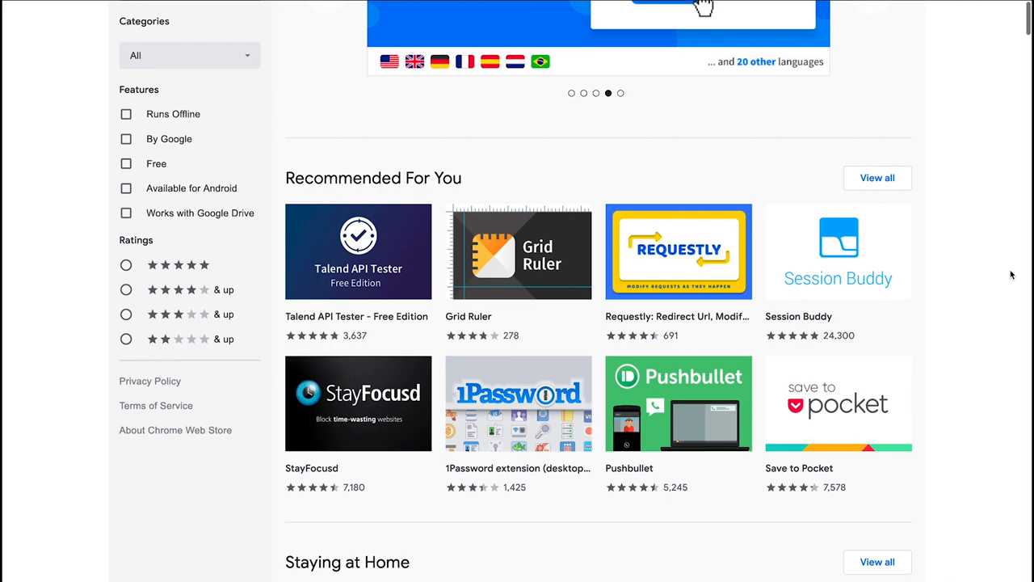
{"action": "scroll", "scroll_direction": "down", "scroll_amount": 3}
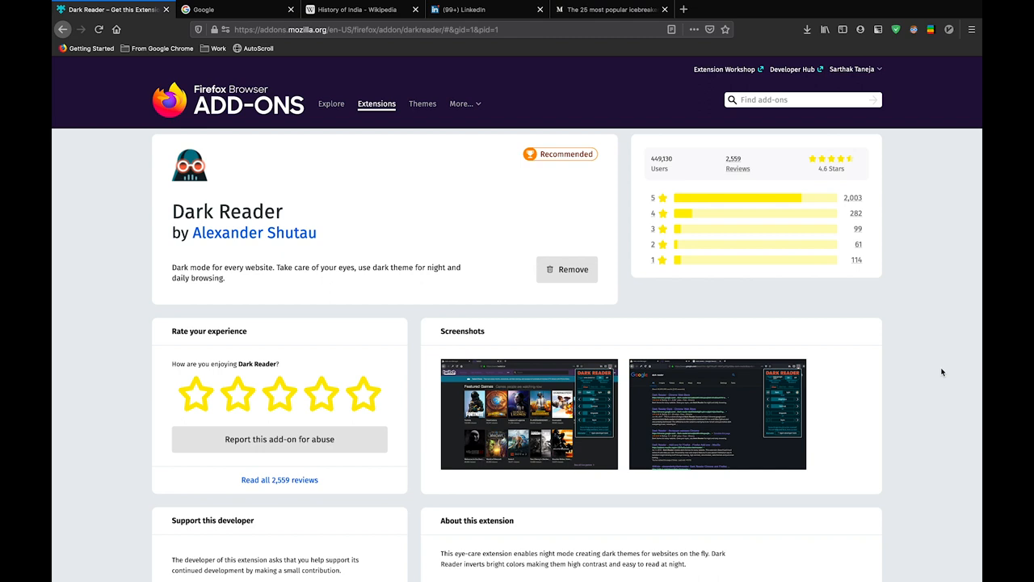
{"action": "left_click", "coordinate": [235, 9]}
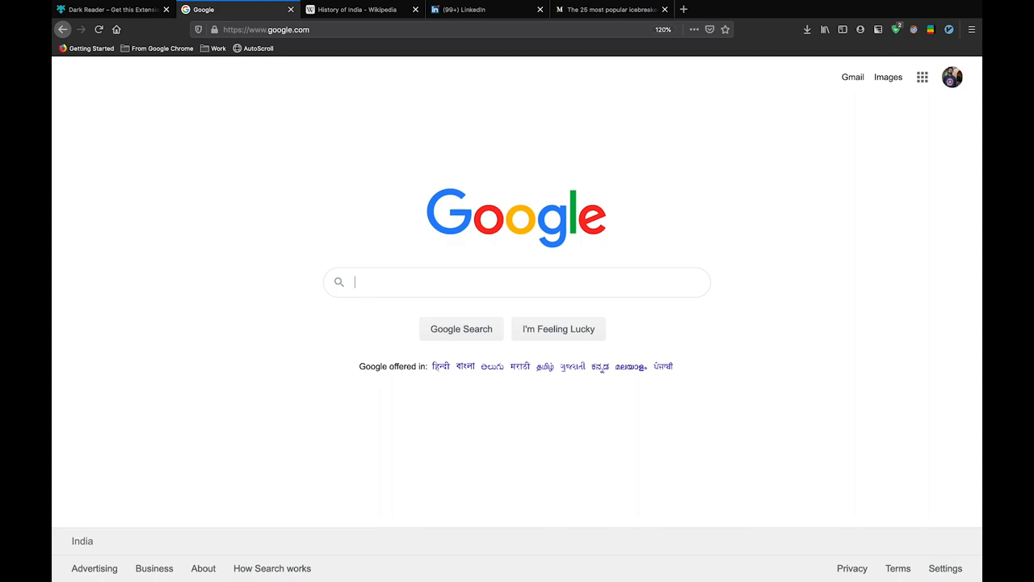
{"action": "left_click", "coordinate": [485, 9]}
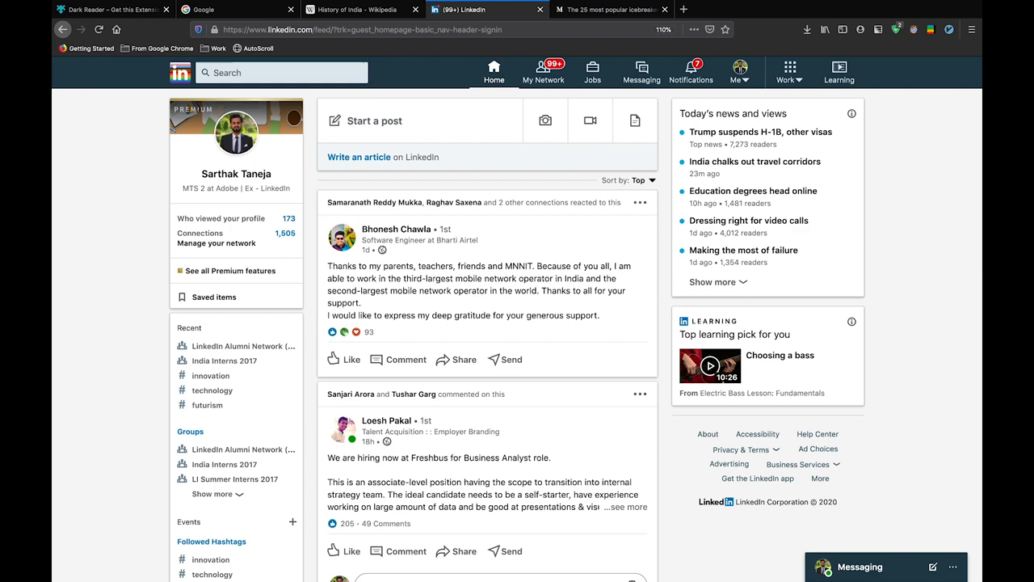
{"action": "left_click", "coordinate": [612, 9]}
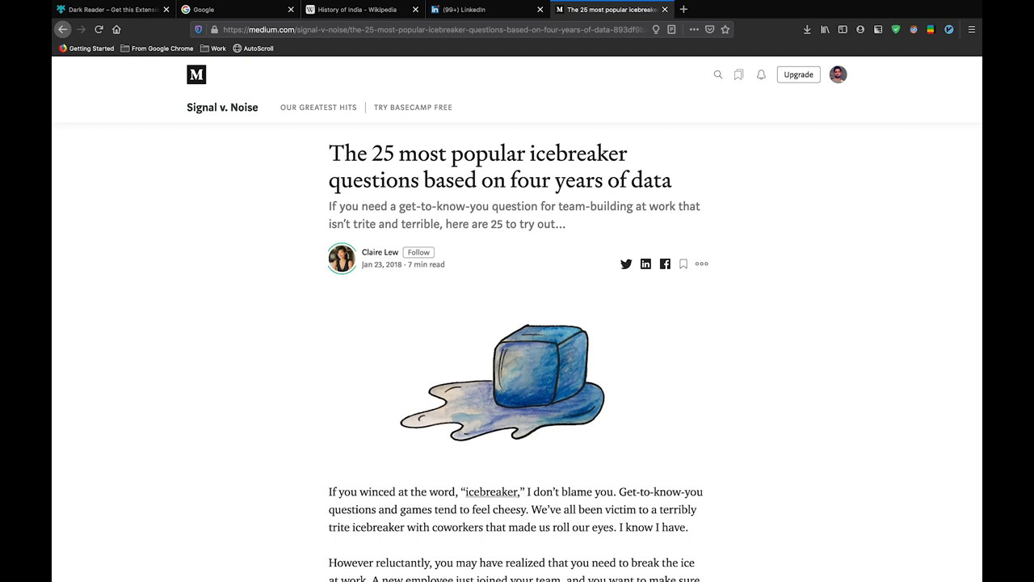
{"action": "left_click", "coordinate": [869, 49]}
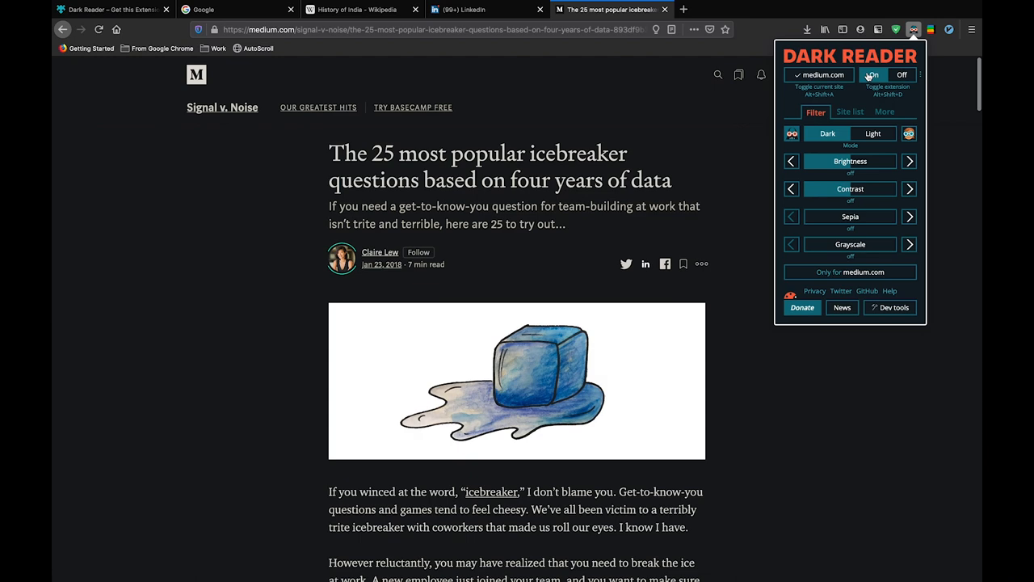
- Turn Dark Reader on and view the Wikipedia, Medium and LinkedIn tabs in dark mode
{"action": "left_click", "coordinate": [234, 9]}
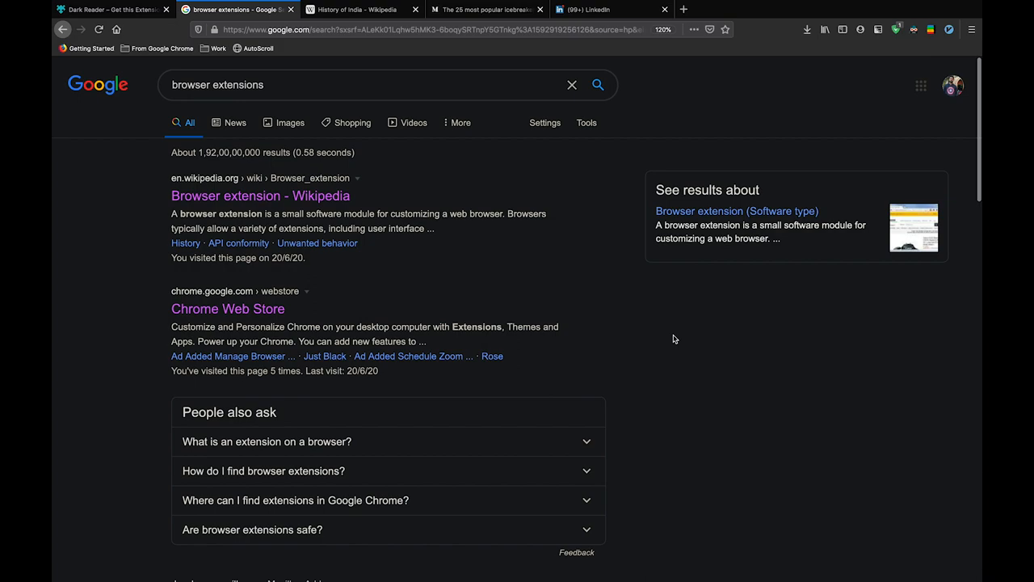
{"action": "left_click", "coordinate": [360, 10]}
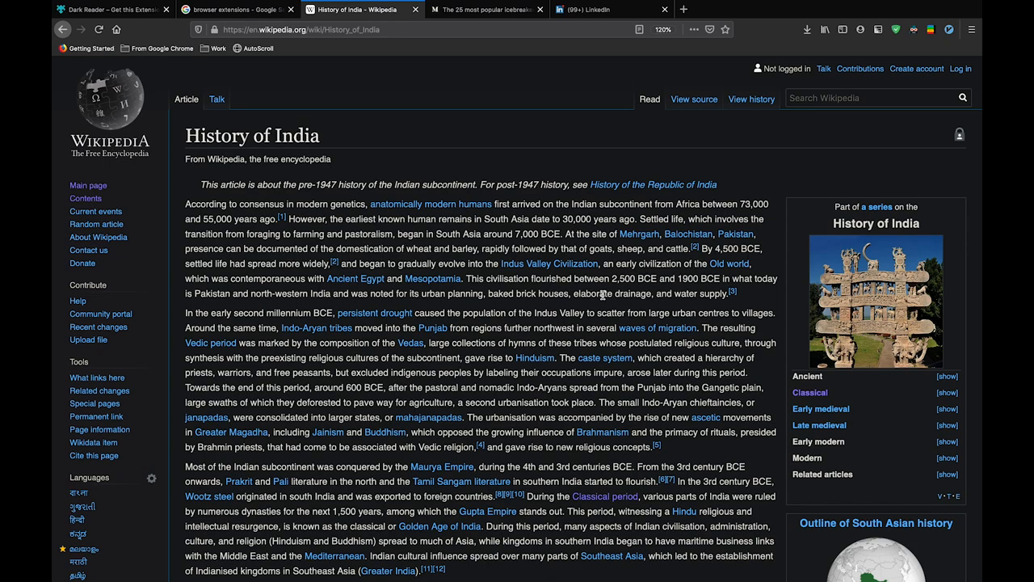
{"action": "left_click", "coordinate": [485, 9]}
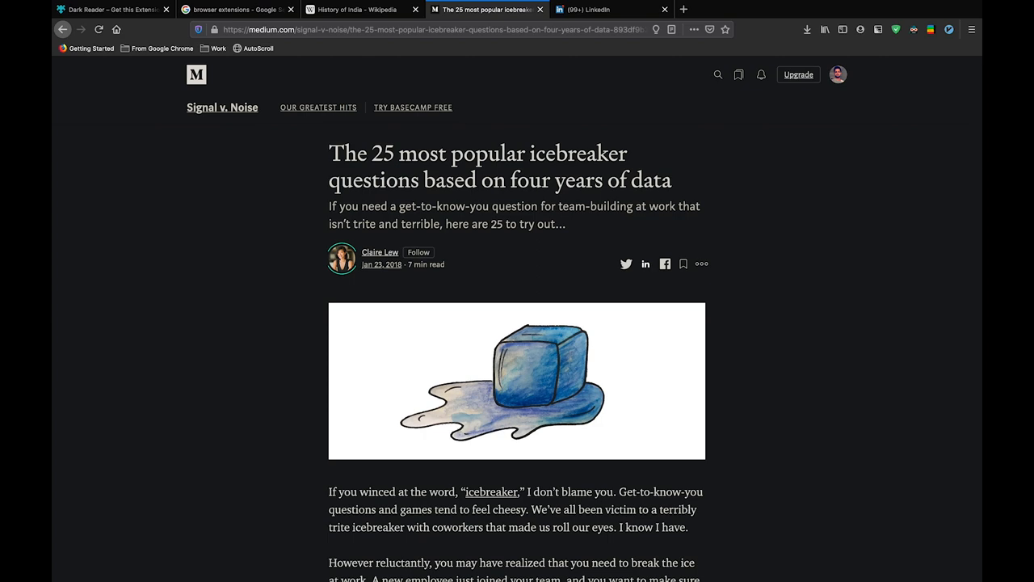
{"action": "left_click", "coordinate": [602, 9]}
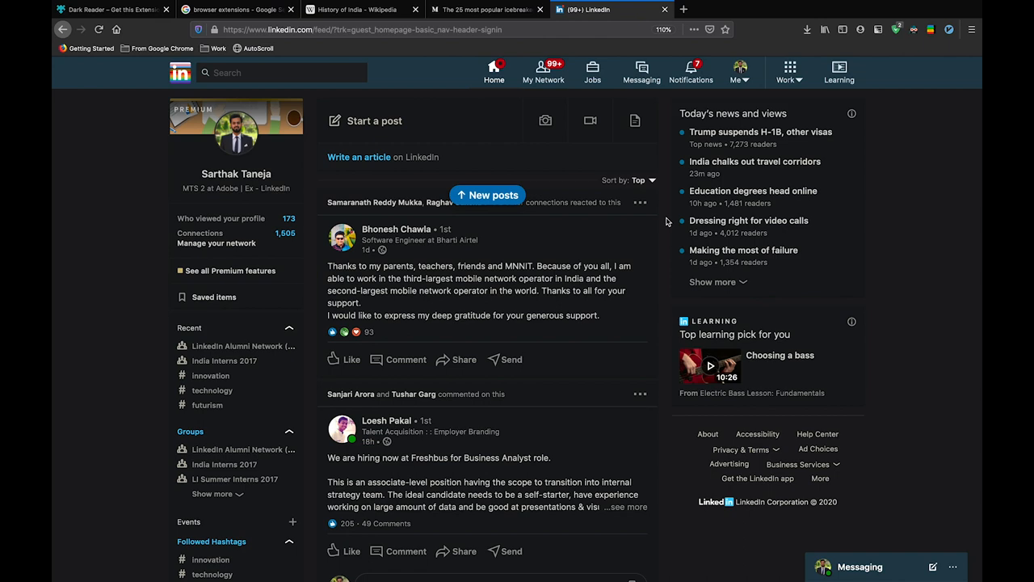
{"action": "left_click", "coordinate": [914, 29]}
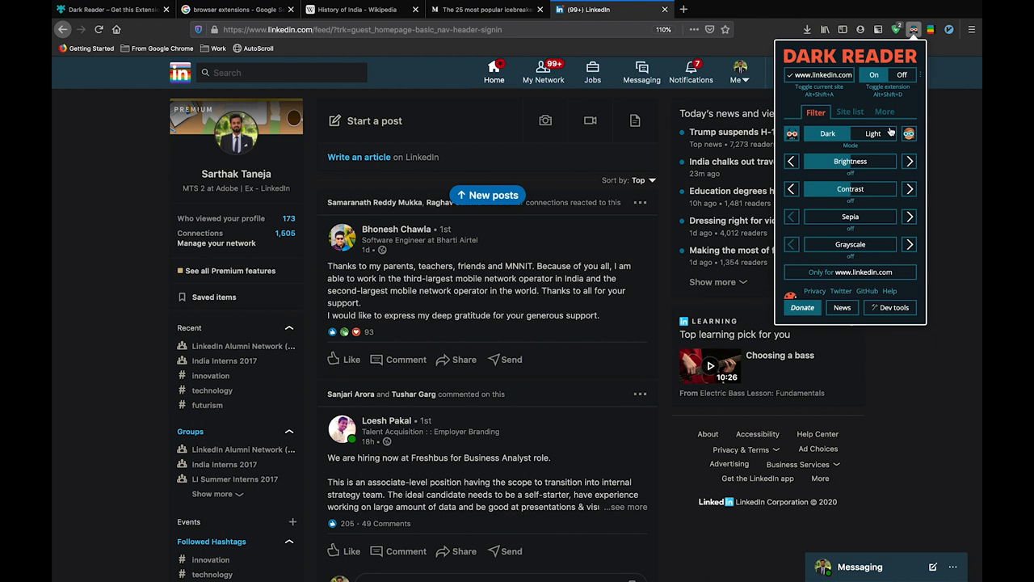
- Raise Dark Reader brightness to +50 and show its site list containing quora.com
{"action": "left_click", "coordinate": [909, 161]}
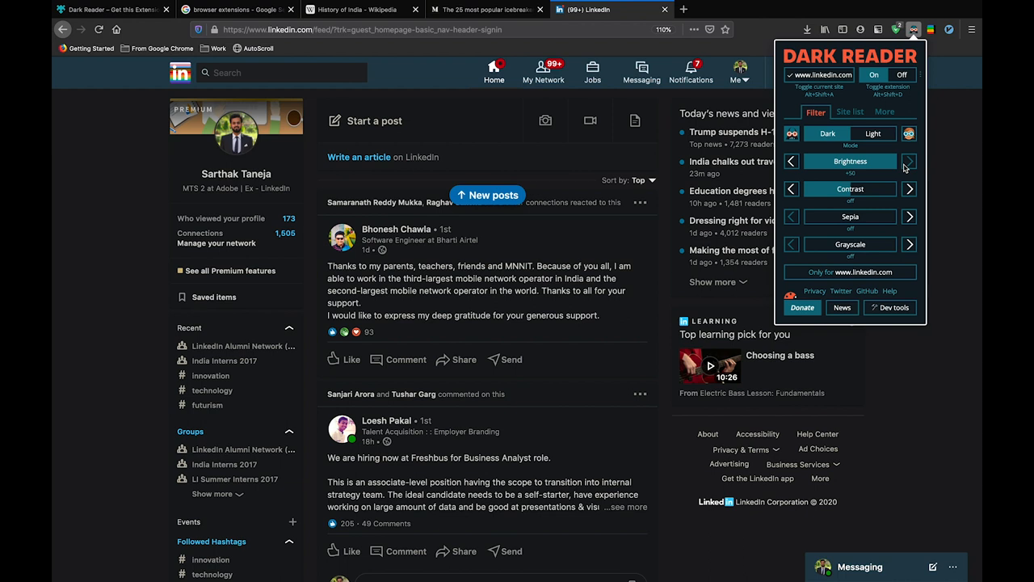
{"action": "left_click", "coordinate": [849, 111]}
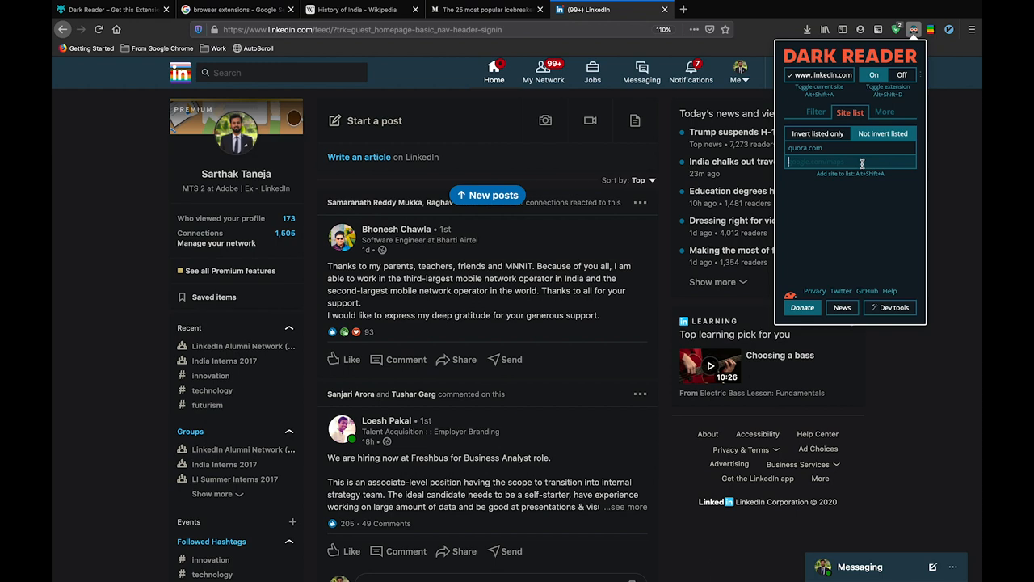
{"action": "left_click", "coordinate": [234, 9]}
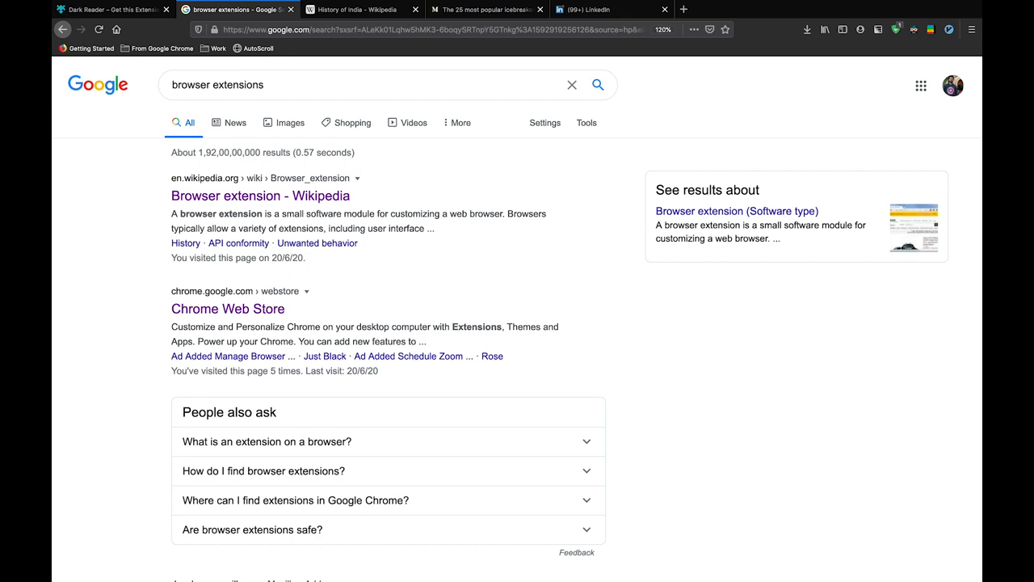
- Return to the Google browser-extensions results tab, now in its light theme
{"action": "left_click", "coordinate": [355, 9]}
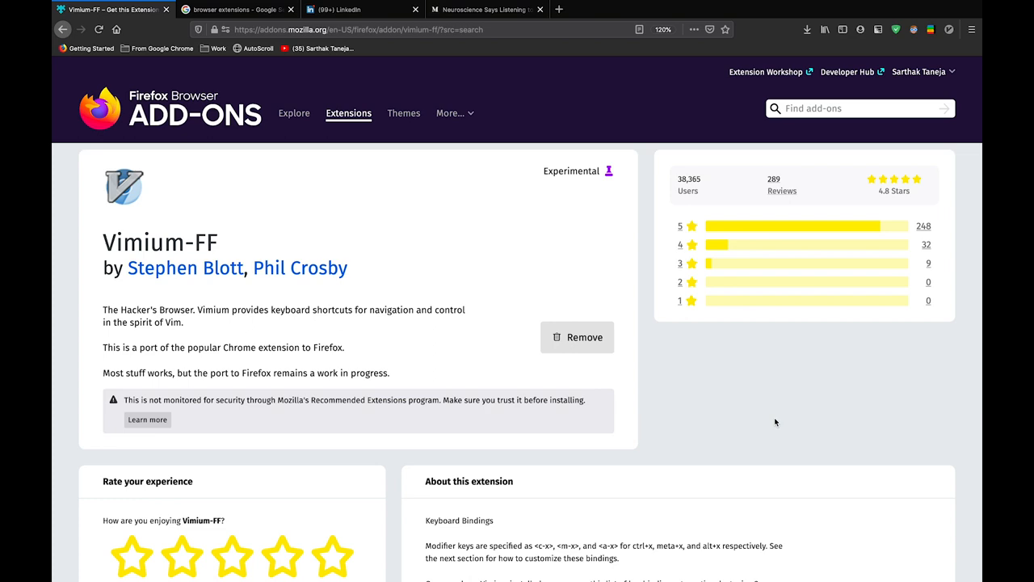
- Go from the Vimium-FF page to the Google results tab and trigger Vimium link hints
{"action": "left_click", "coordinate": [235, 9]}
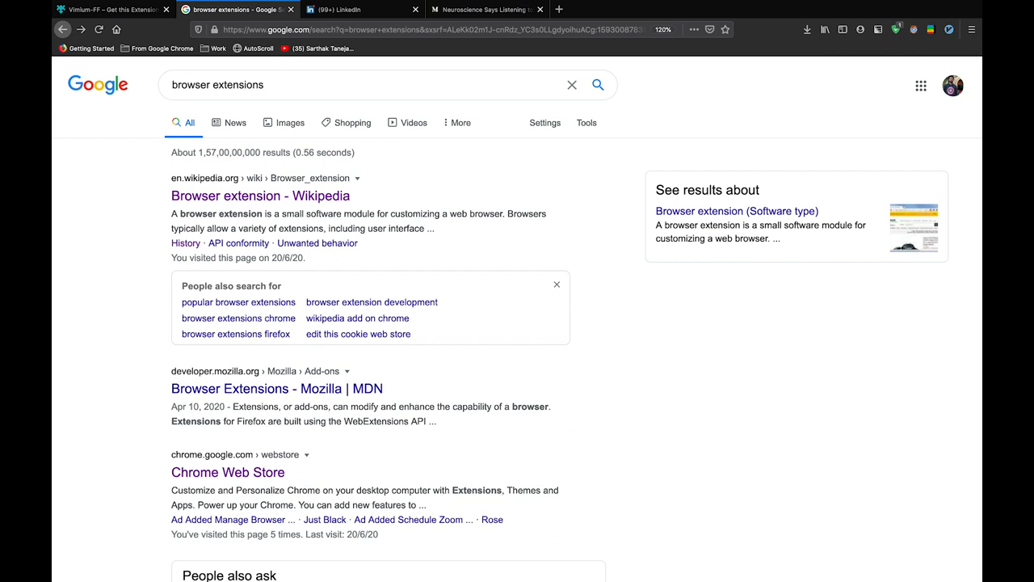
{"action": "key", "text": "f"}
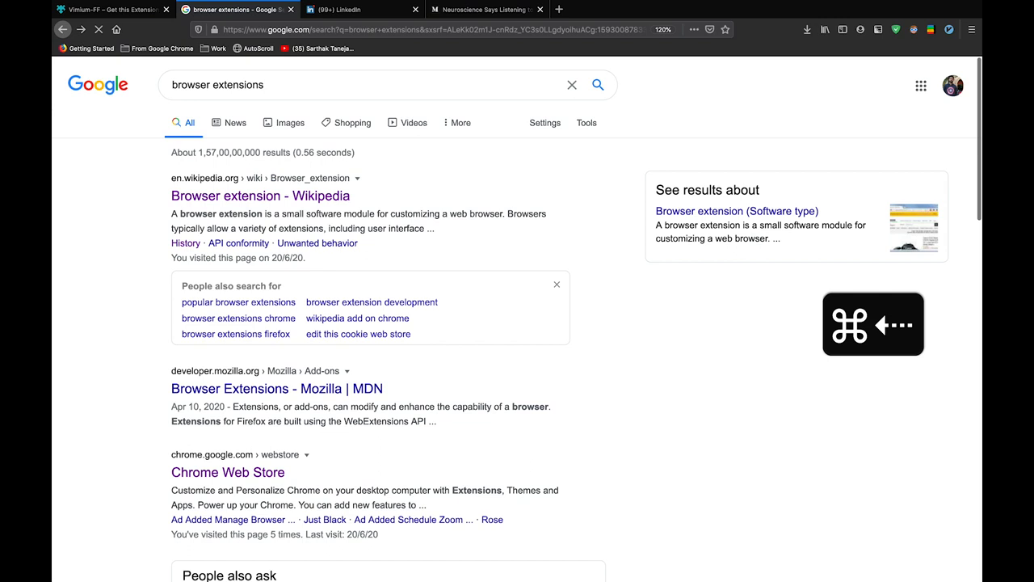
- Open Chrome Web Store extensions in a new tab via Vimium hints, then return to Google
{"action": "key", "text": "F"}
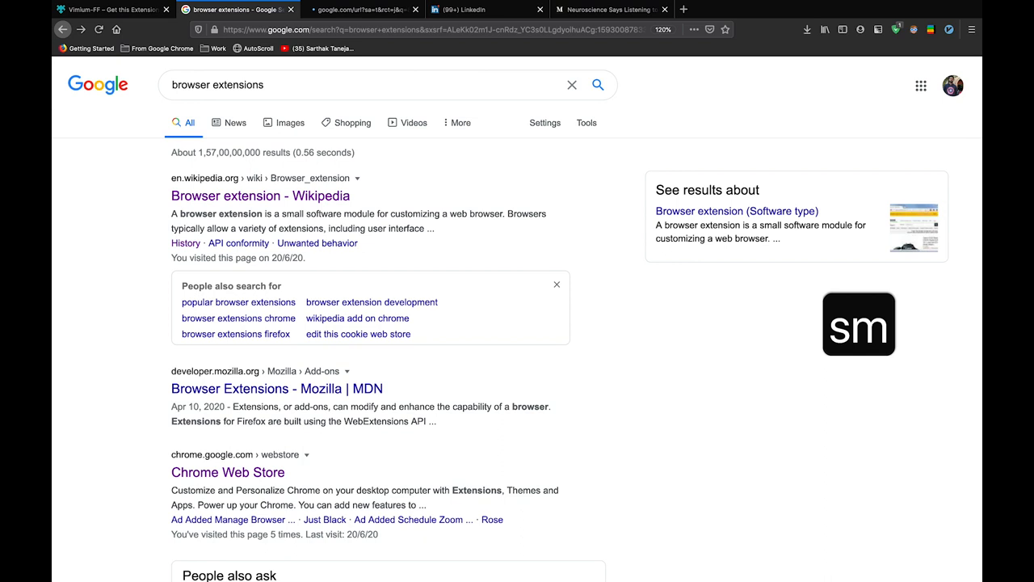
{"action": "left_click", "coordinate": [228, 472]}
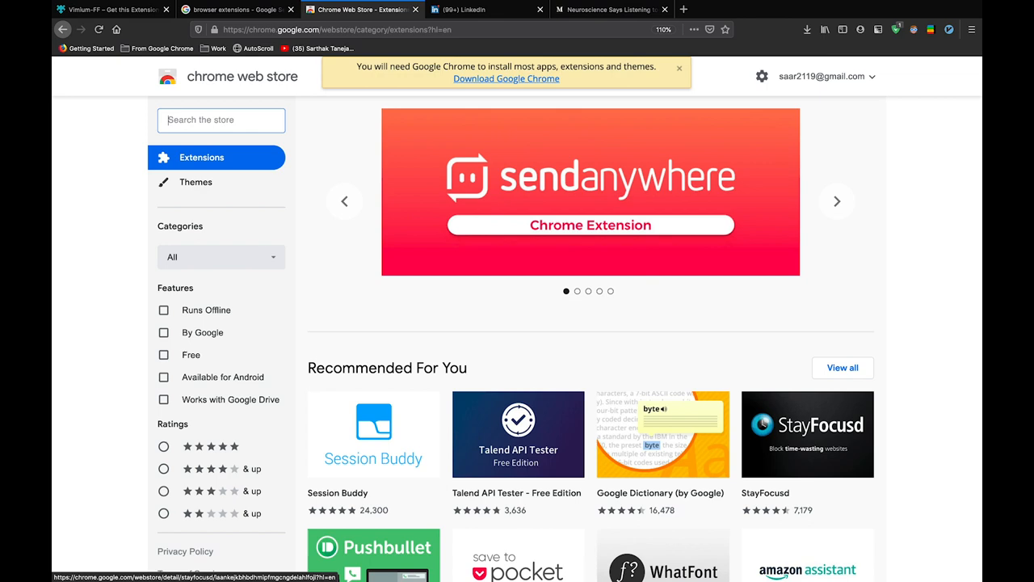
{"action": "left_click", "coordinate": [227, 9]}
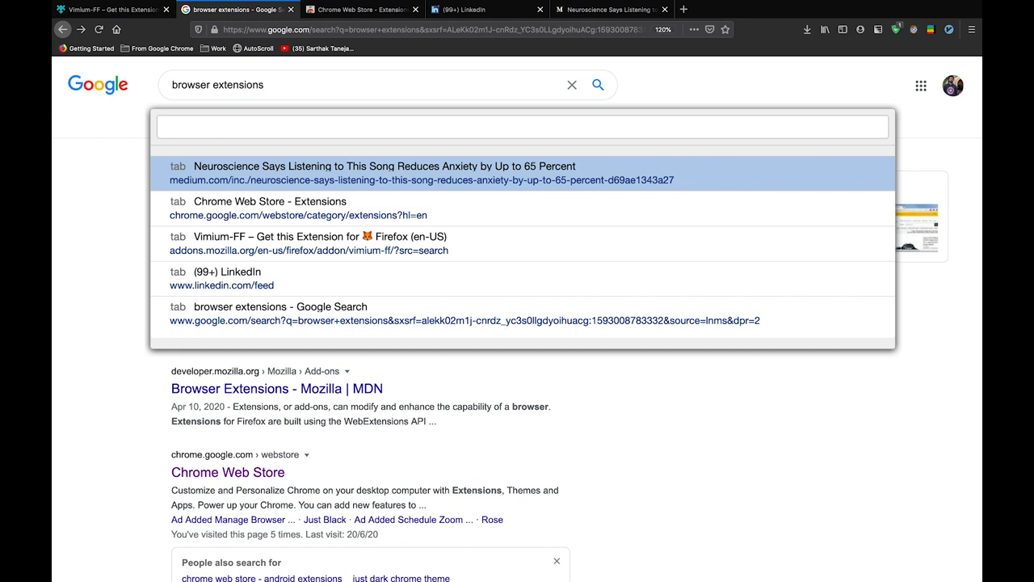
- Filter Vimium's open-tabs search with 'neur' toward the Neuroscience song article
{"action": "type", "text": "neur"}
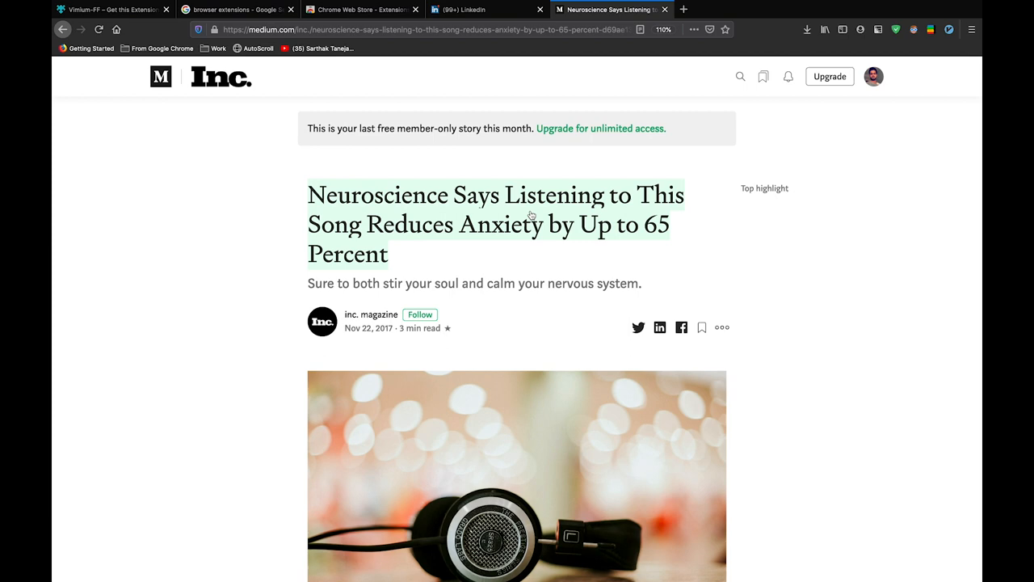
- Search Vimium bookmarks for 'you' to reach the YouTube 'Your videos' page
{"action": "left_click", "coordinate": [235, 9]}
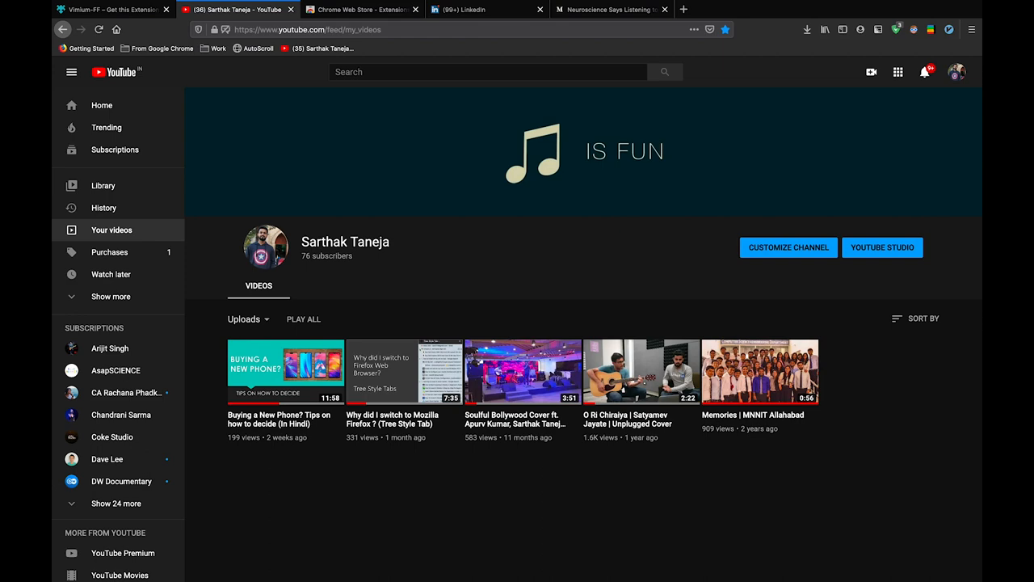
{"action": "type", "text": "you"}
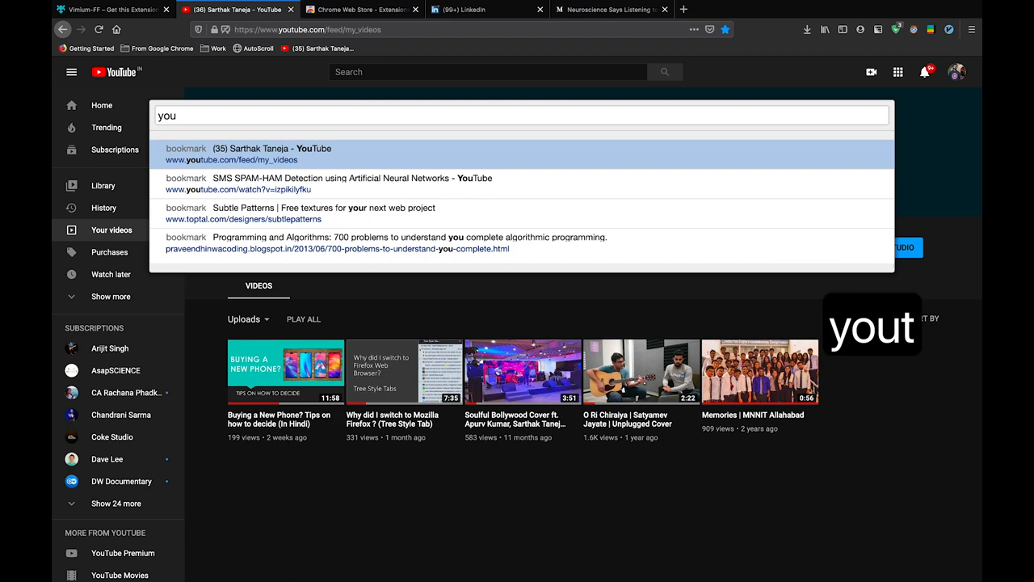
- Switch to the Google extensions results and search Vimium history for 'histo'
{"action": "left_click", "coordinate": [234, 9]}
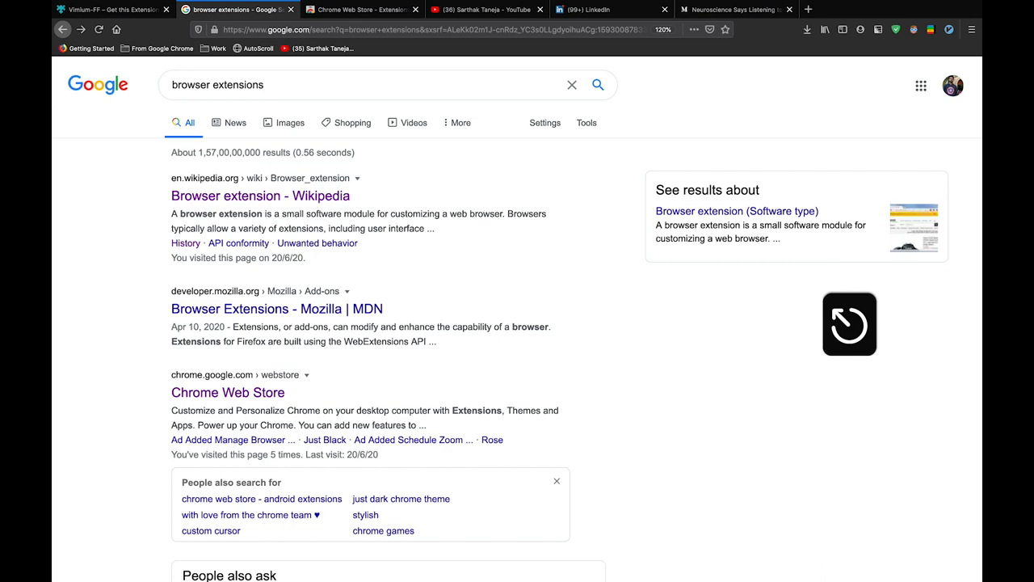
{"action": "type", "text": "histo"}
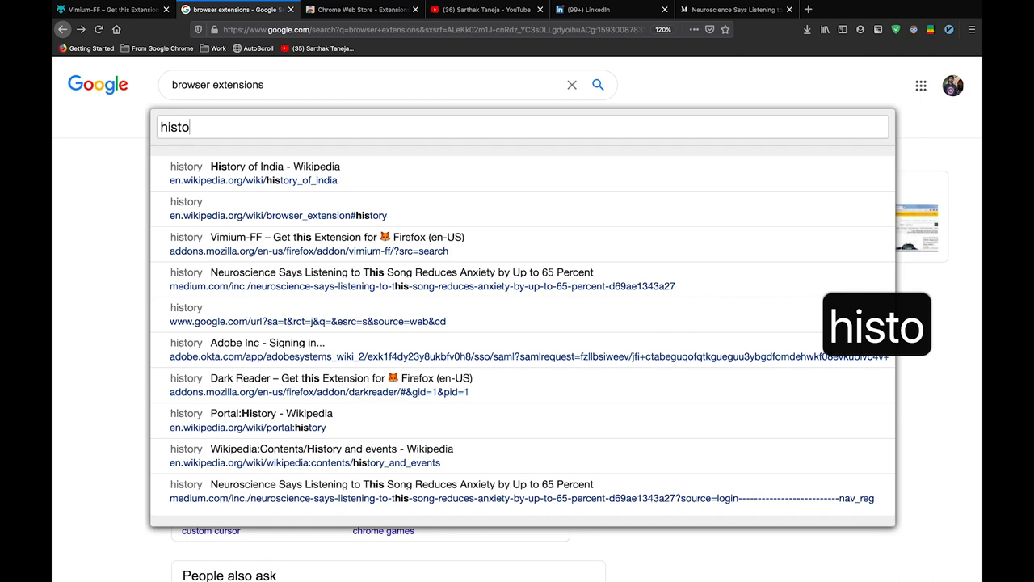
- Select an entry from Vimium's 'histo' history search results
{"action": "left_click", "coordinate": [275, 166]}
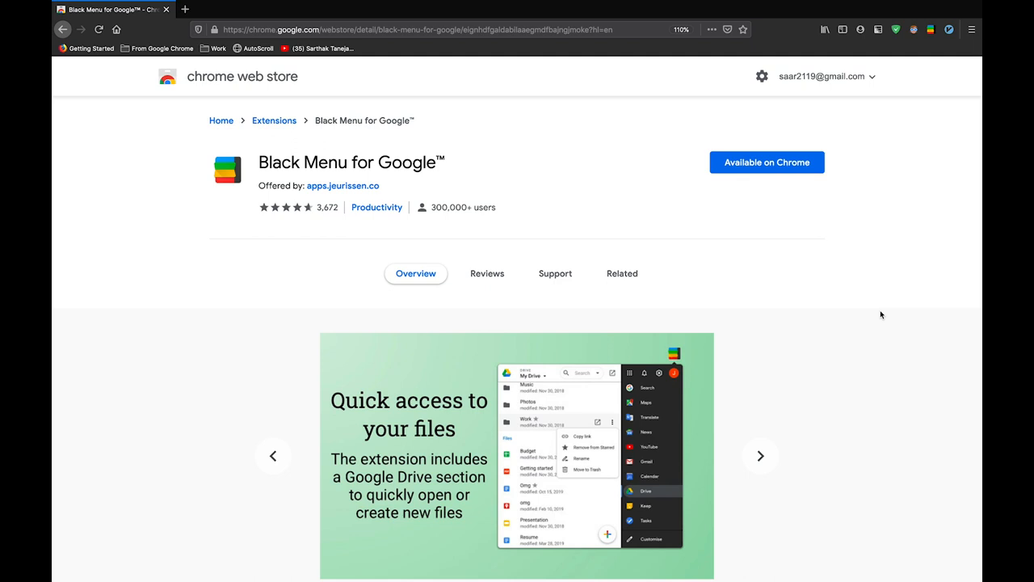
- Add Black Menu for Google from the Chrome Web Store and open its toolbar dropdown
{"action": "left_click", "coordinate": [760, 455]}
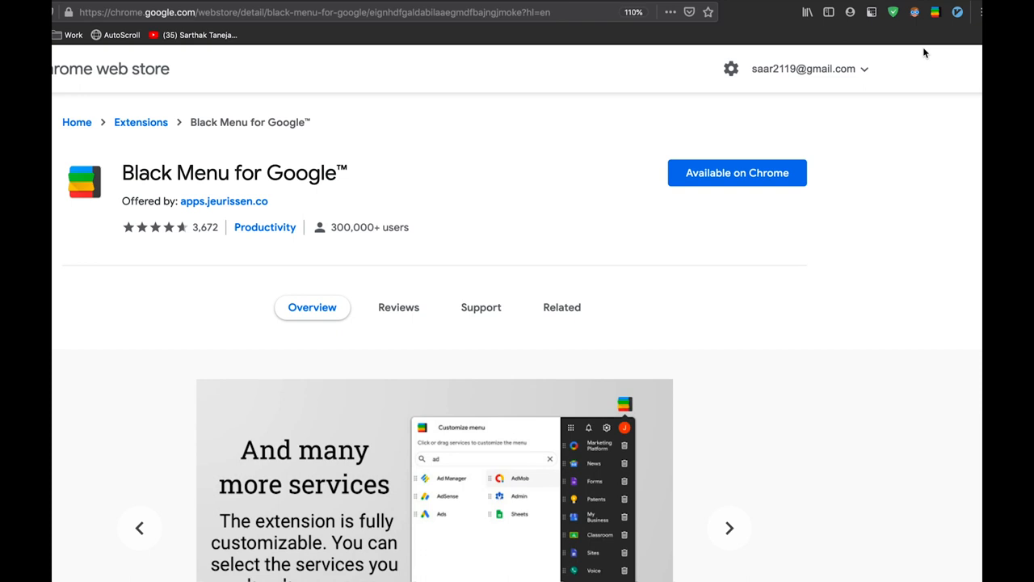
{"action": "left_click", "coordinate": [935, 12]}
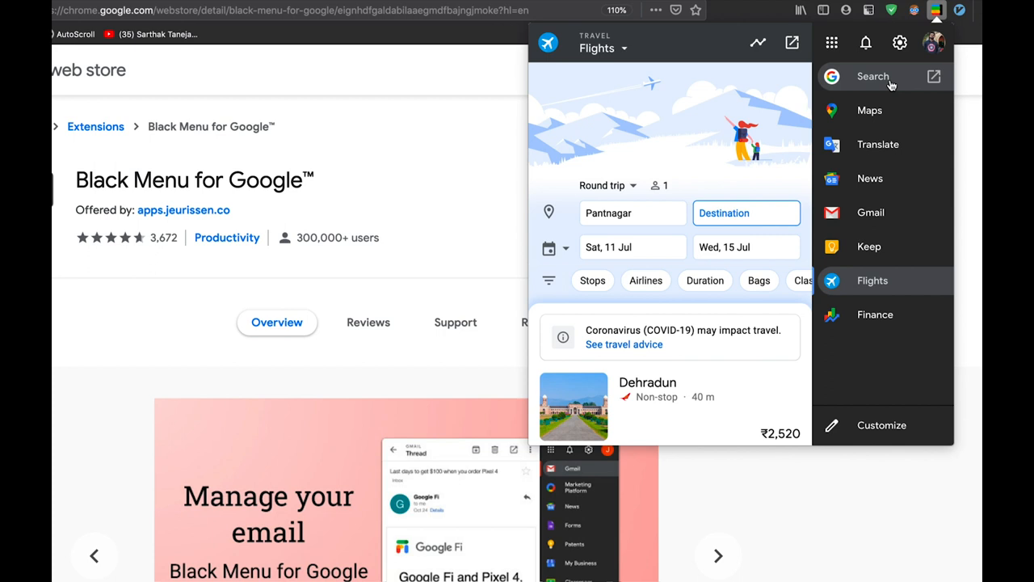
- Cycle the Black Menu through Search, Maps, News, Gmail, Keep, and finally Flights
{"action": "left_click", "coordinate": [873, 76]}
{"action": "type", "text": "browser"}
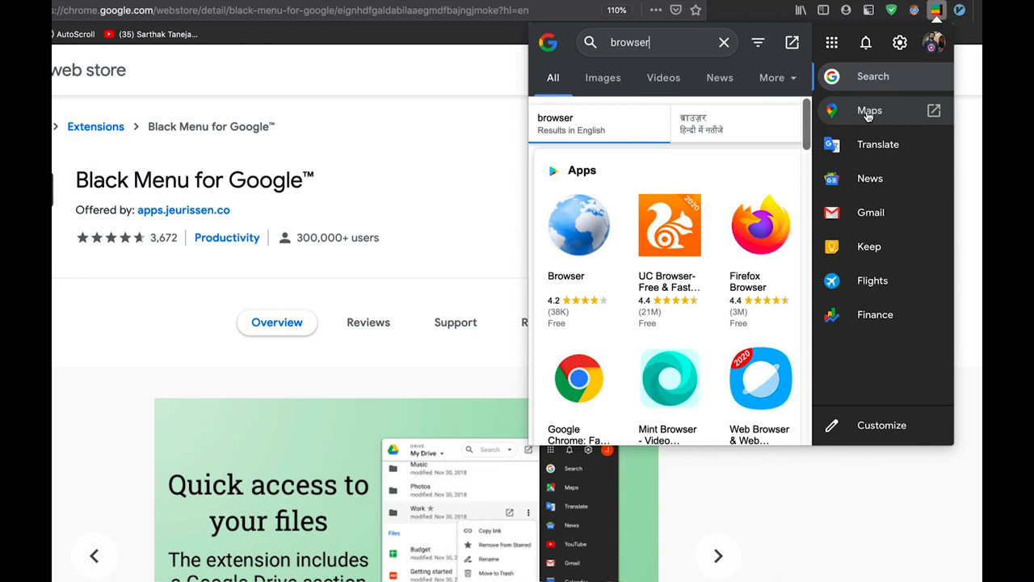
{"action": "left_click", "coordinate": [877, 144]}
{"action": "type", "text": "how"}
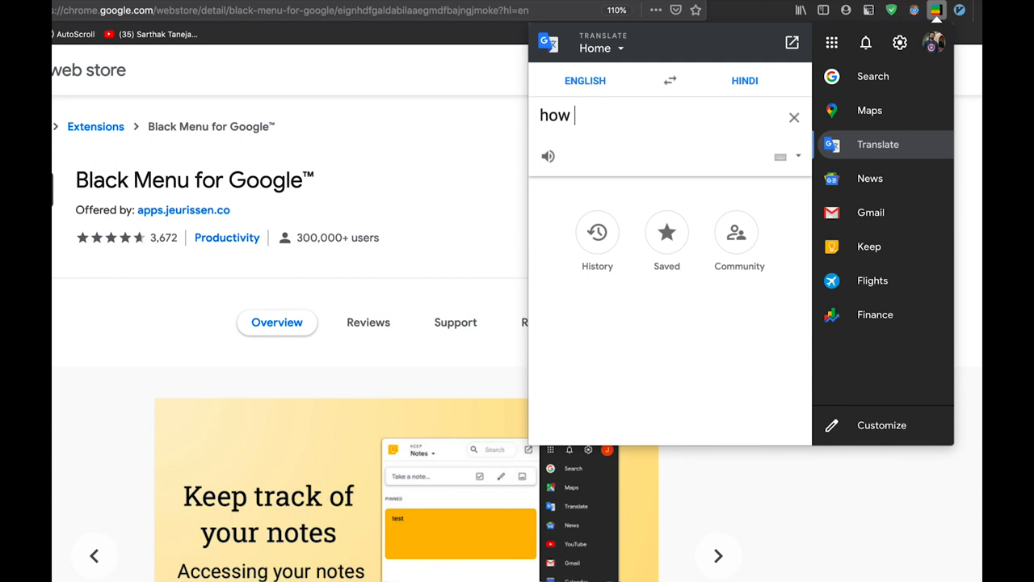
{"action": "left_click", "coordinate": [870, 178]}
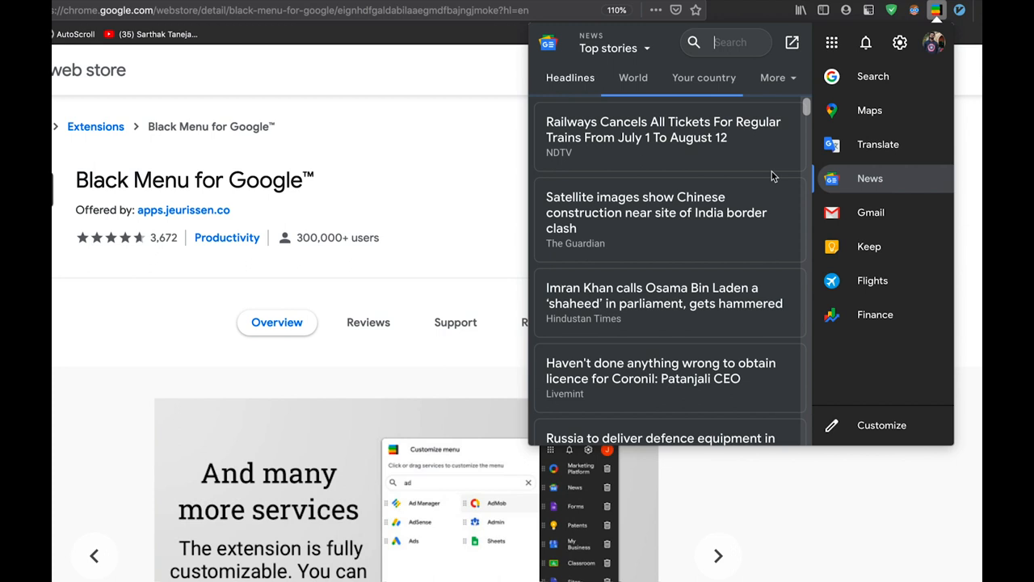
{"action": "left_click", "coordinate": [870, 212]}
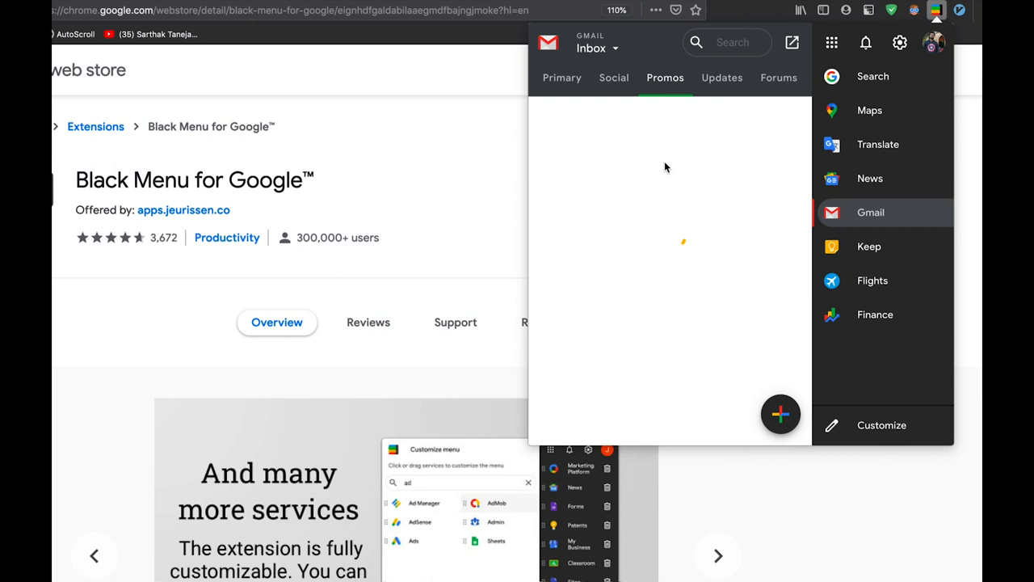
{"action": "left_click", "coordinate": [870, 247]}
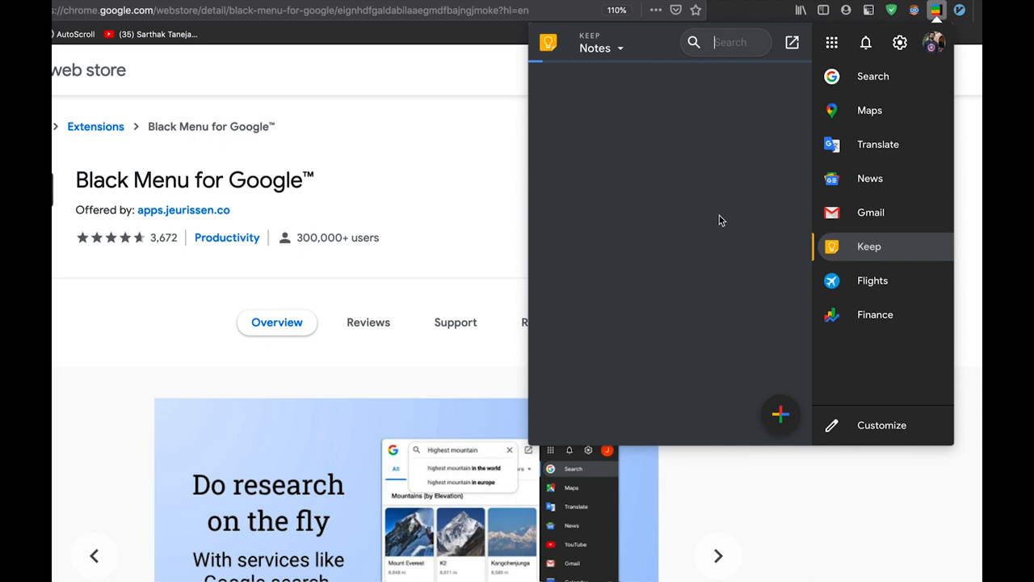
{"action": "left_click", "coordinate": [872, 281]}
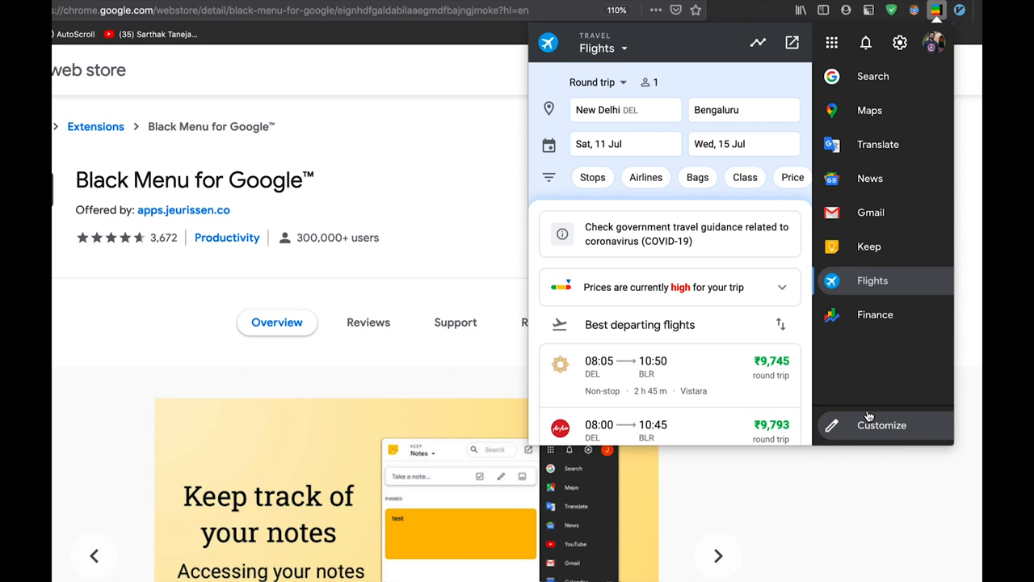
- Add Calendar to Black Menu's services via Customize, then show the Notifications panel
{"action": "left_click", "coordinate": [882, 424]}
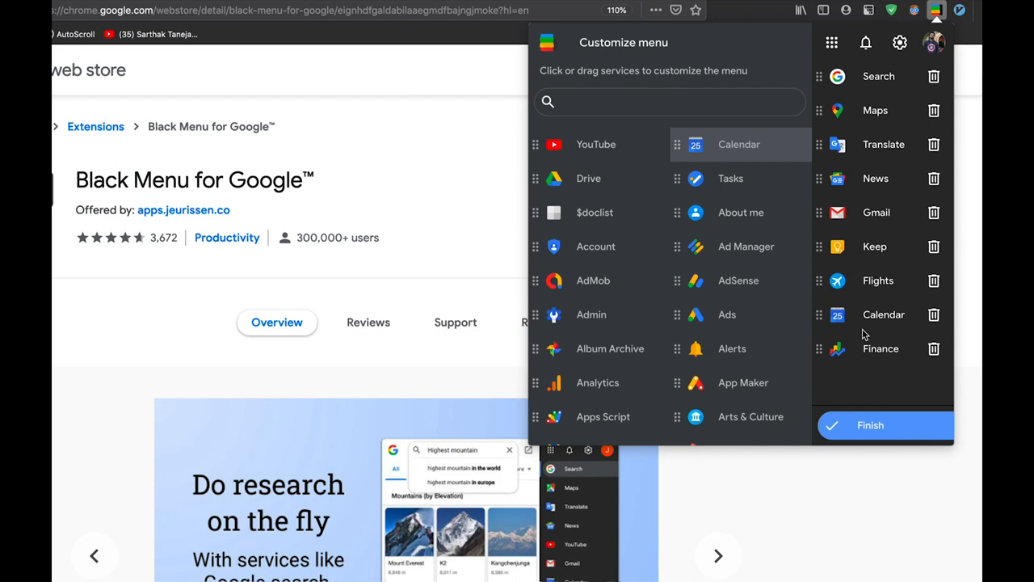
{"action": "left_click", "coordinate": [865, 42]}
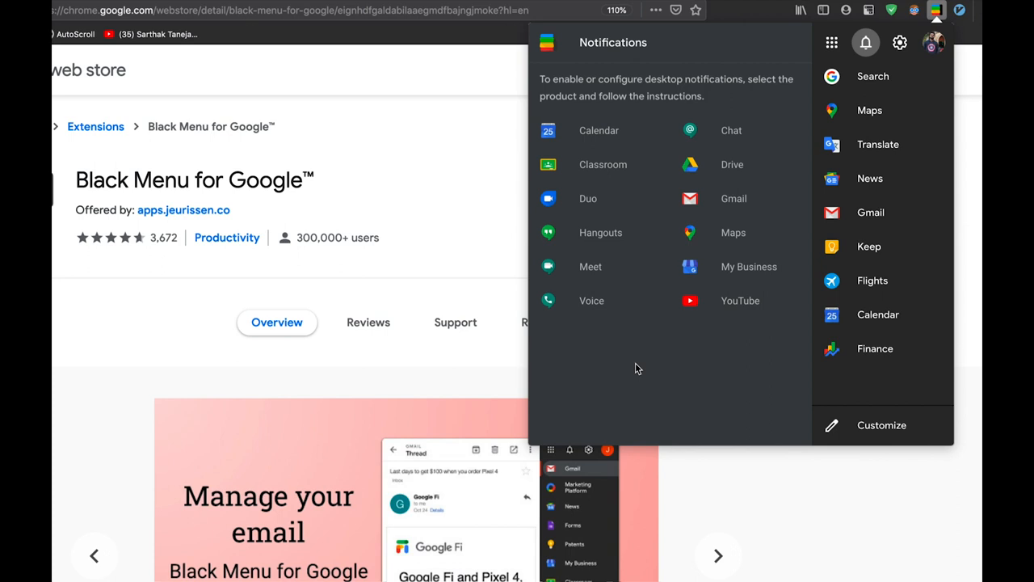
- Open Black Menu's extension settings and scroll the Home tab to Theme and Language
{"action": "left_click", "coordinate": [899, 42]}
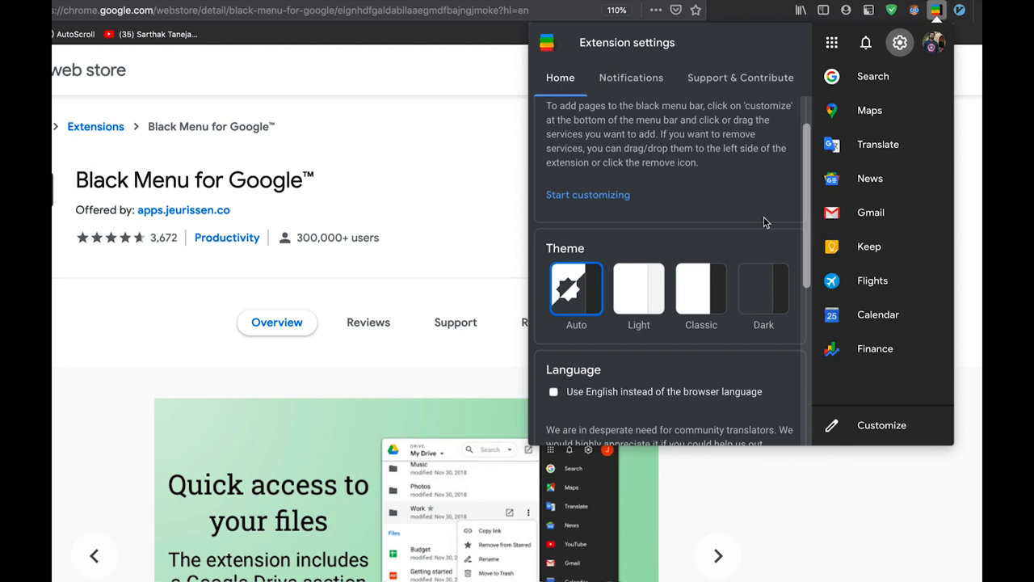
{"action": "scroll", "scroll_direction": "down", "scroll_amount": 3}
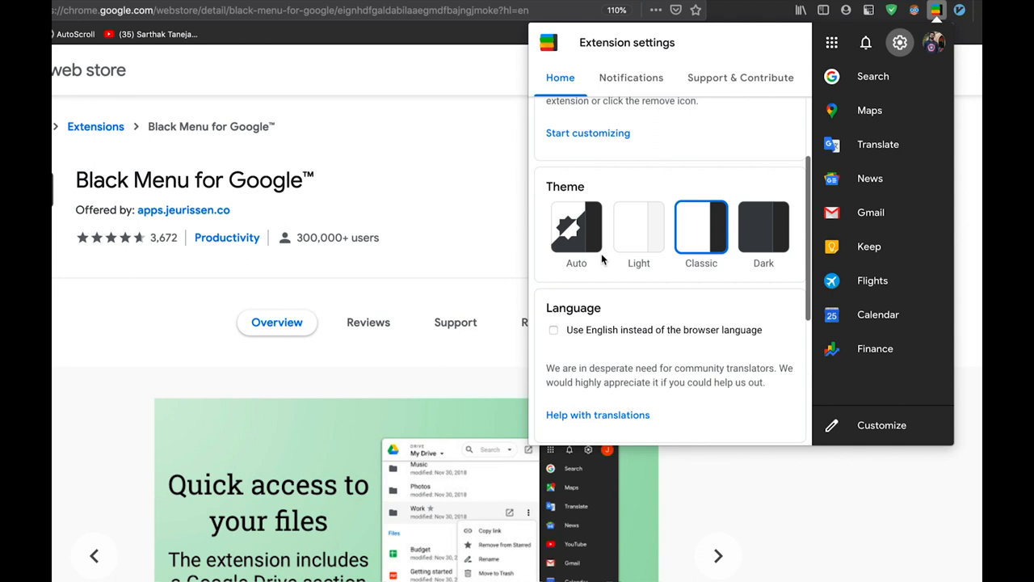
{"action": "scroll", "scroll_direction": "down", "scroll_amount": 3}
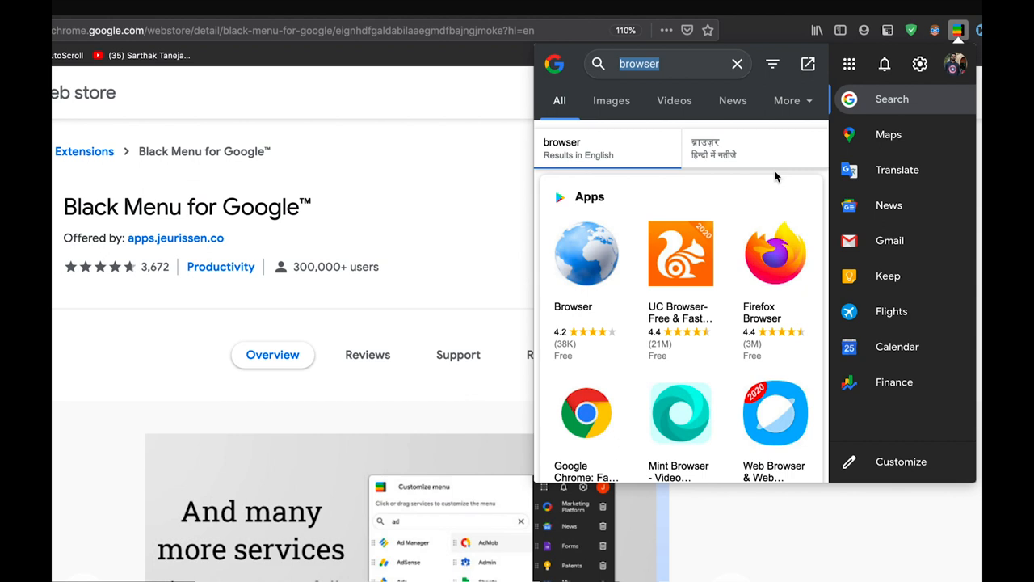
- Show the signed-in Google account panel with the add-account option
{"action": "left_click", "coordinate": [954, 64]}
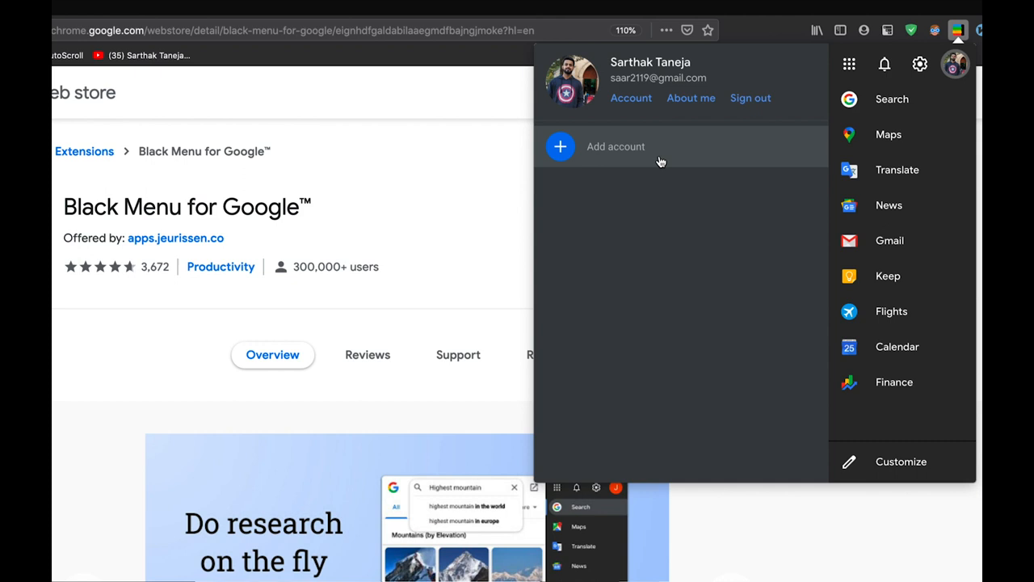